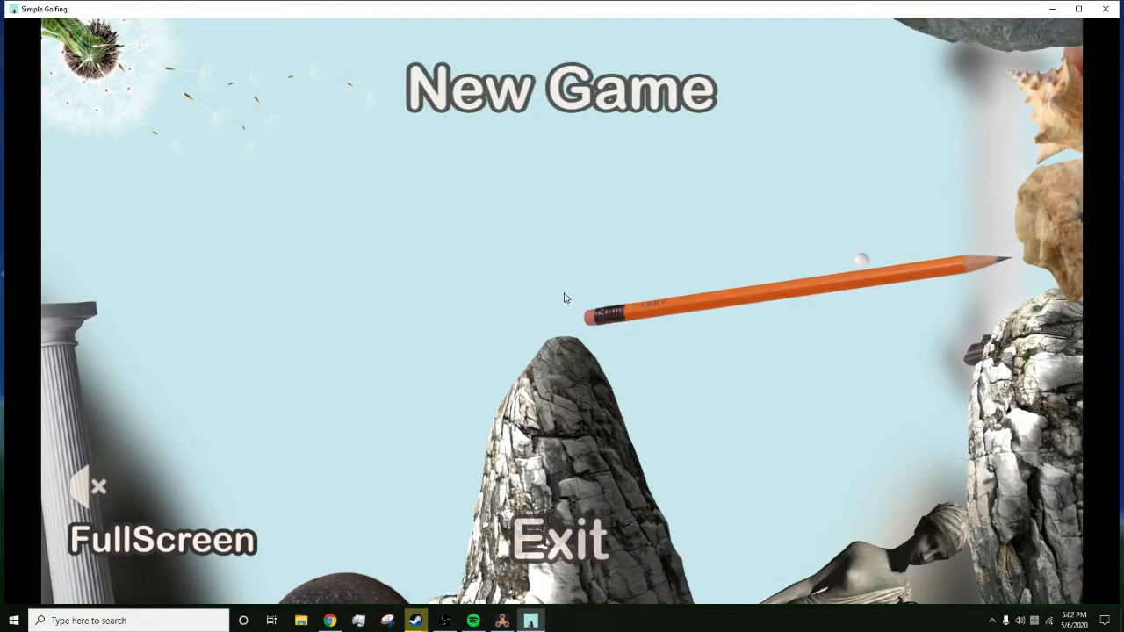
{"action": "mouse_move", "coordinate": [562, 123]}
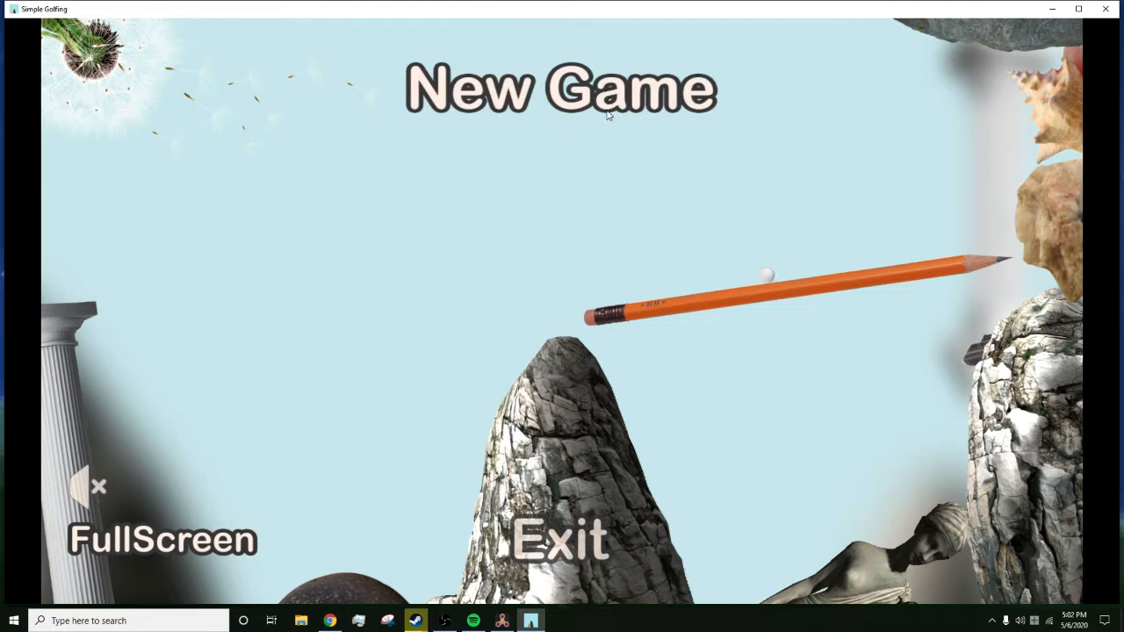
- Start a new game and send the ball across the sand toward the rocks
{"action": "left_click", "coordinate": [560, 88]}
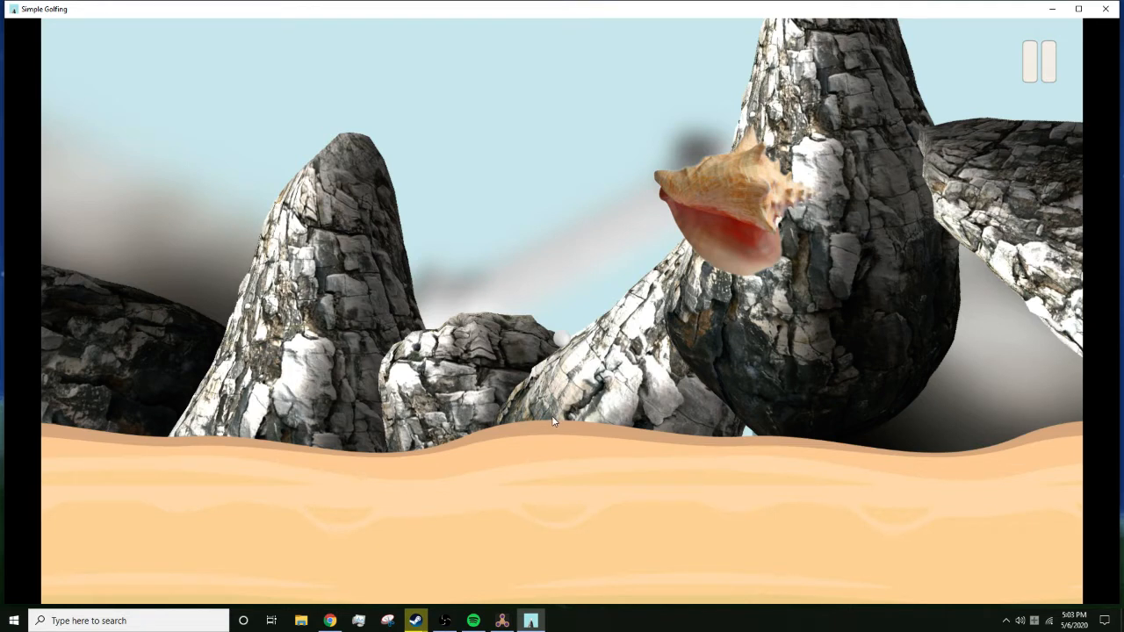
{"action": "mouse_move", "coordinate": [560, 430]}
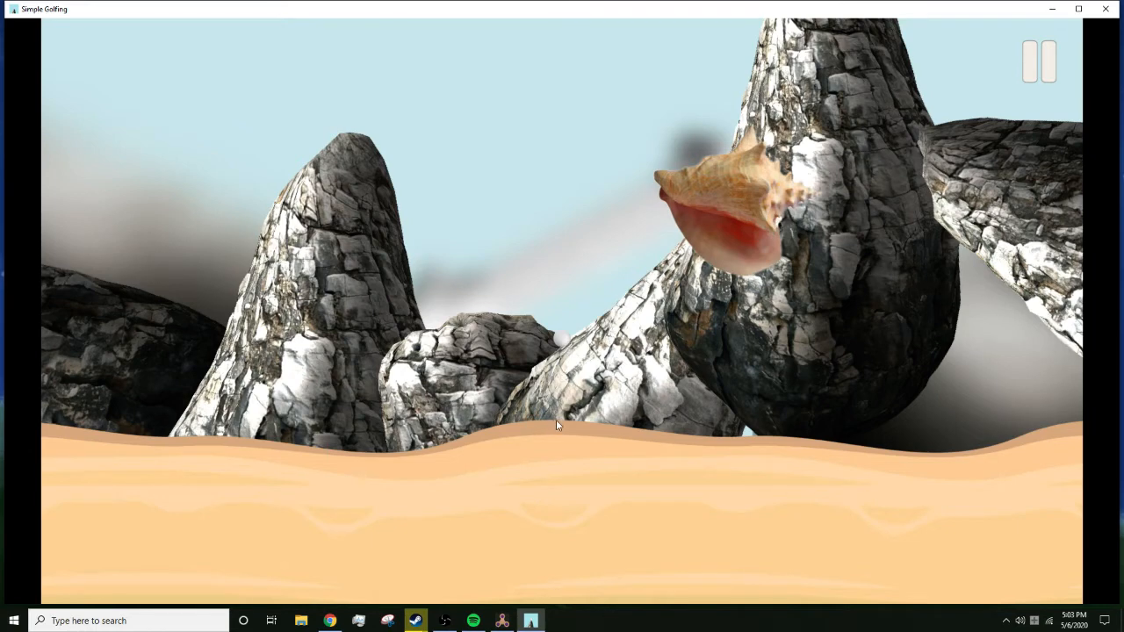
{"action": "mouse_move", "coordinate": [541, 421]}
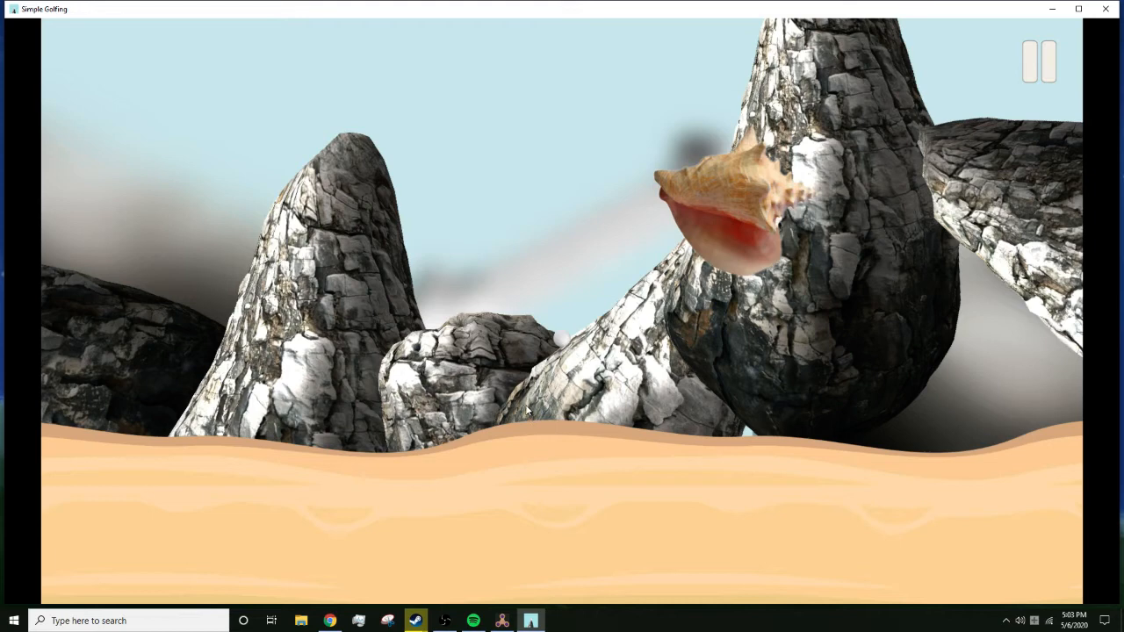
{"action": "mouse_move", "coordinate": [535, 429]}
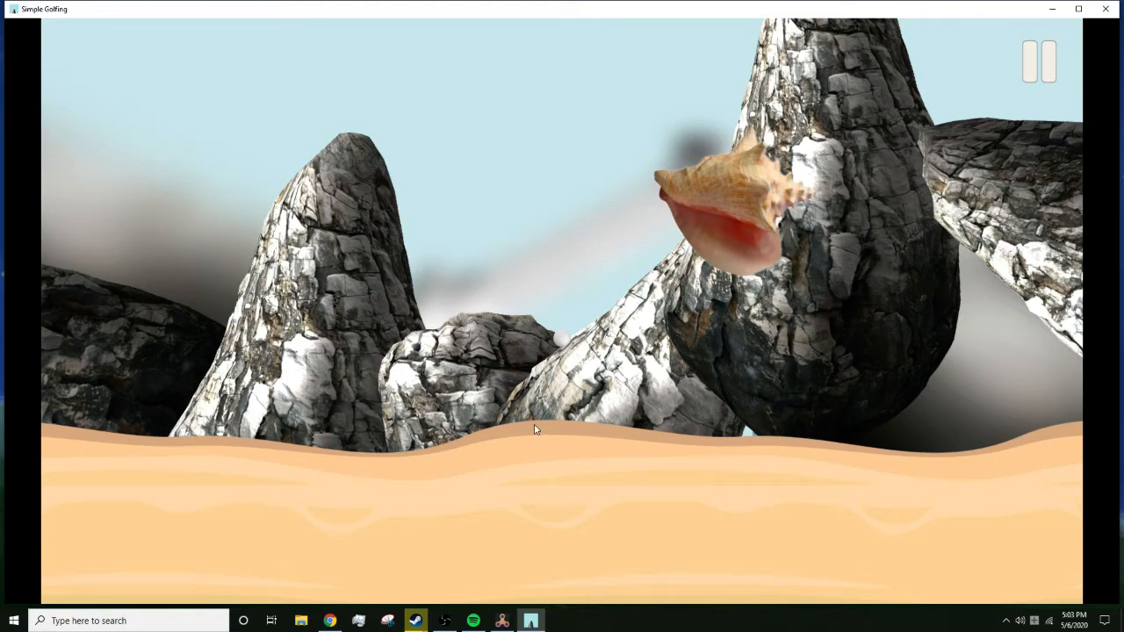
{"action": "mouse_move", "coordinate": [554, 402]}
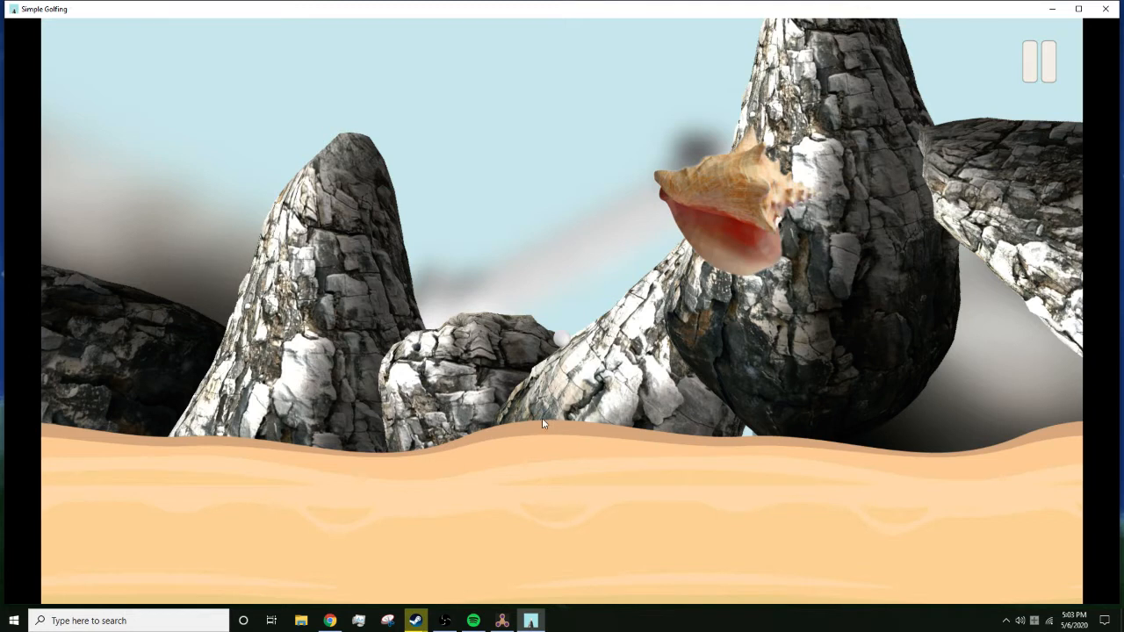
{"action": "mouse_move", "coordinate": [562, 405]}
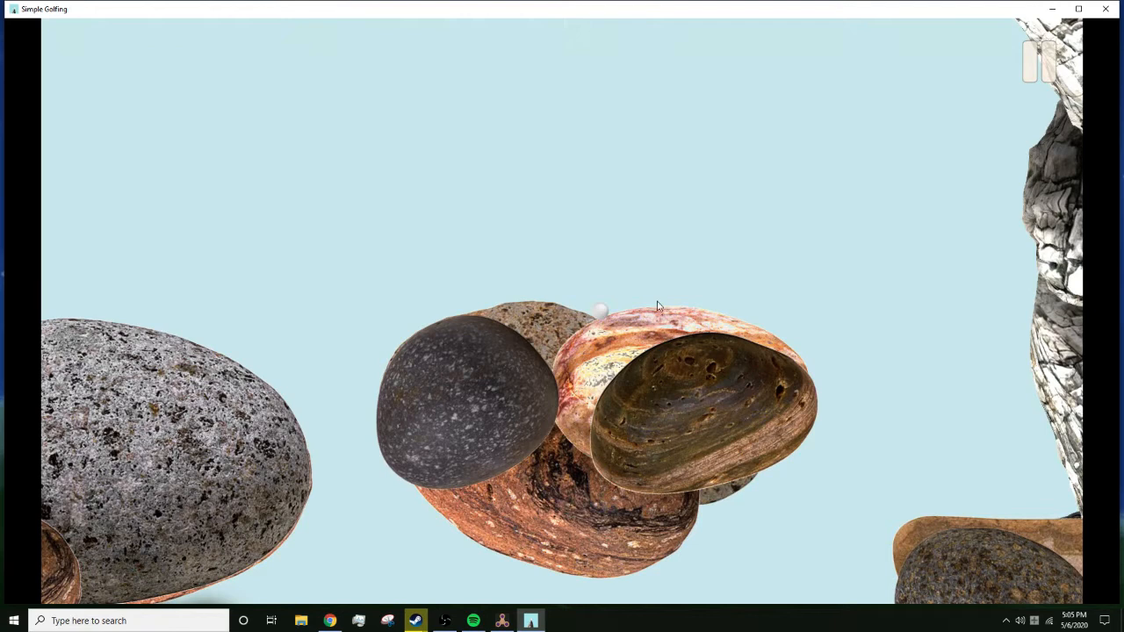
{"action": "mouse_move", "coordinate": [664, 325]}
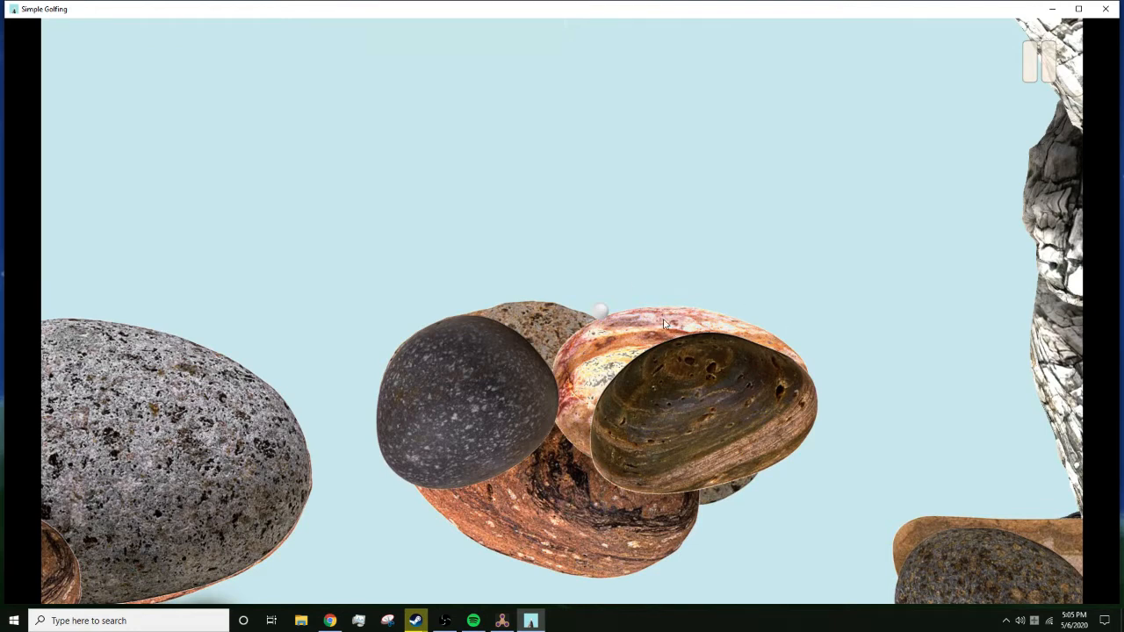
{"action": "mouse_move", "coordinate": [664, 302]}
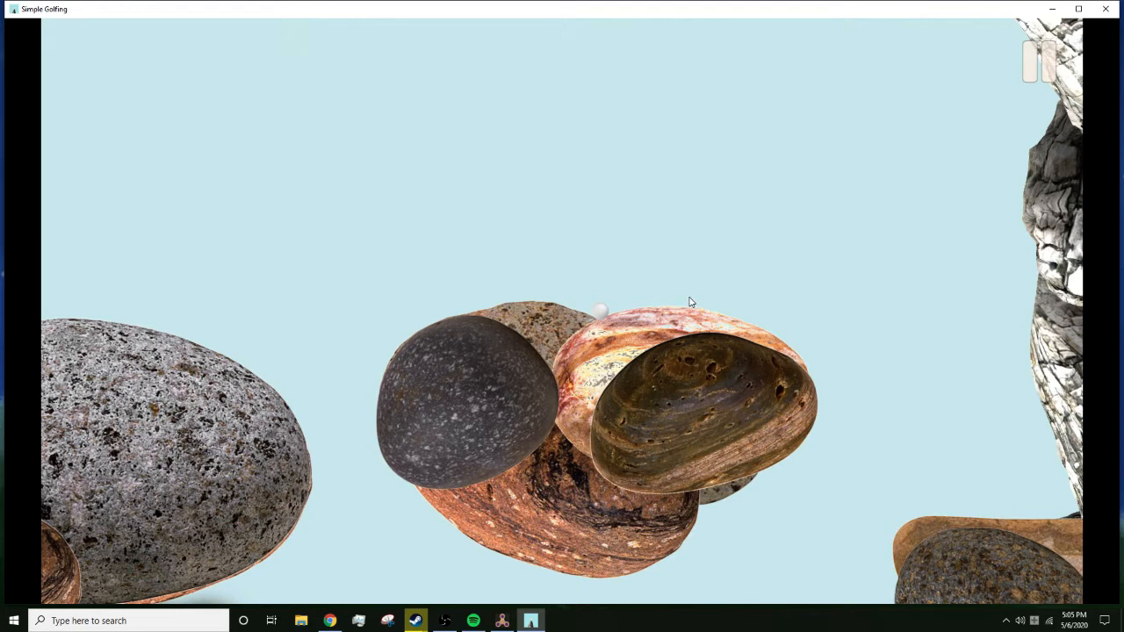
{"action": "mouse_move", "coordinate": [613, 316]}
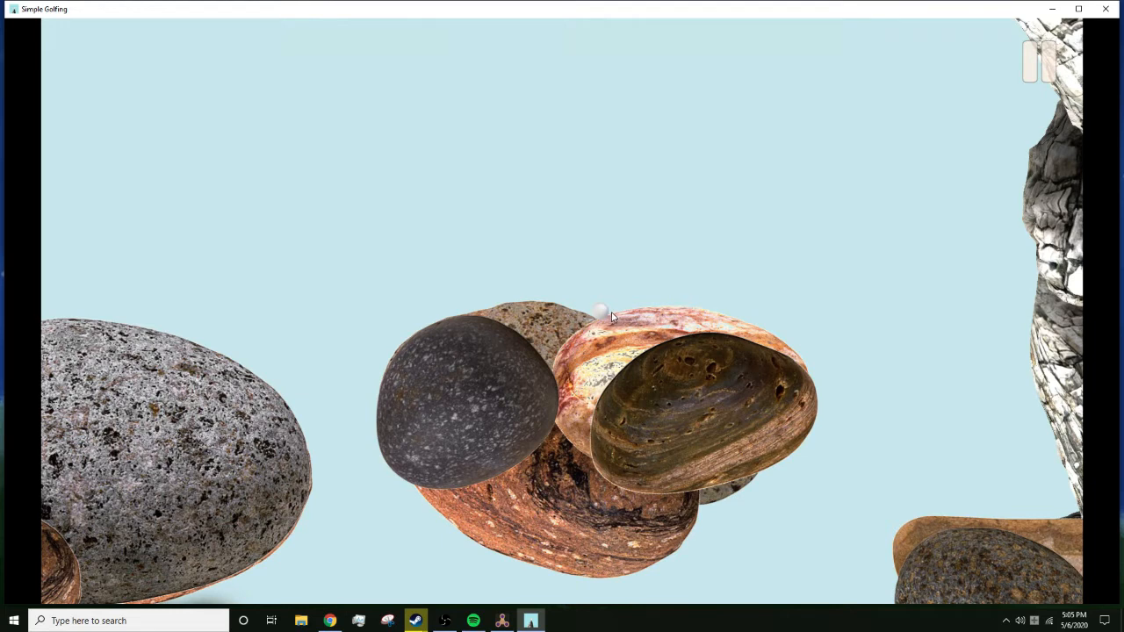
{"action": "mouse_move", "coordinate": [611, 312]}
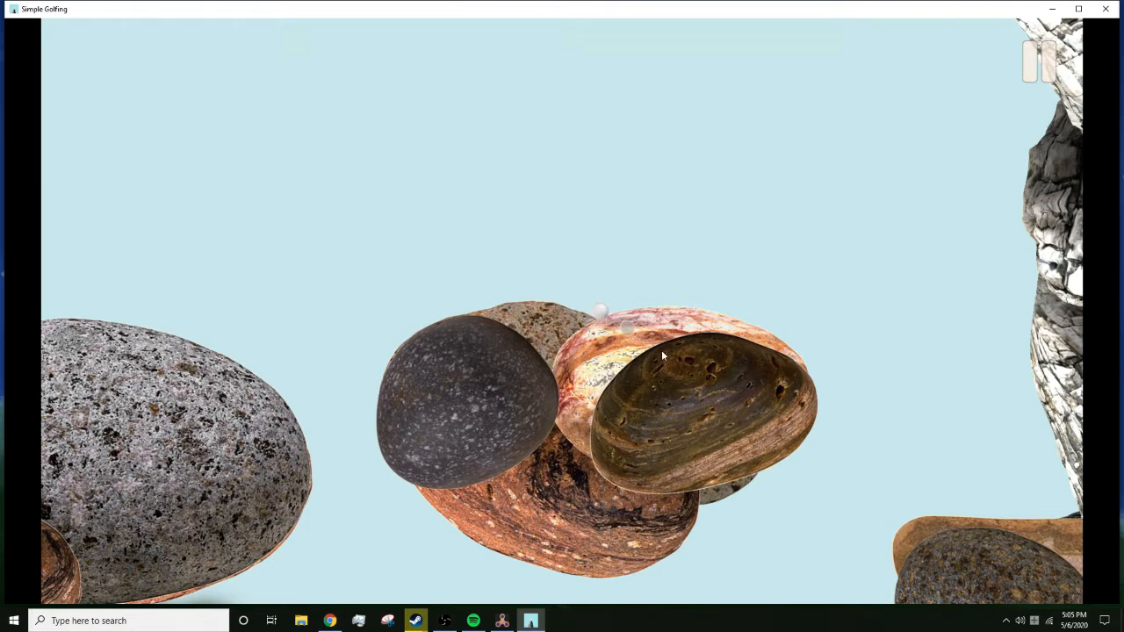
{"action": "mouse_move", "coordinate": [702, 384]}
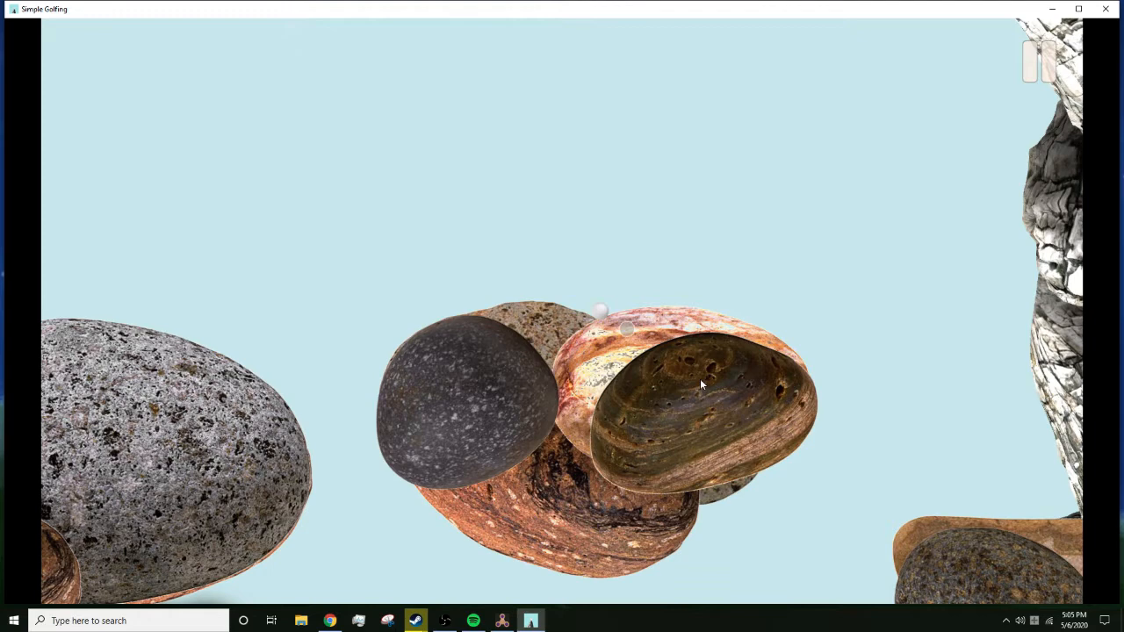
{"action": "mouse_move", "coordinate": [626, 334]}
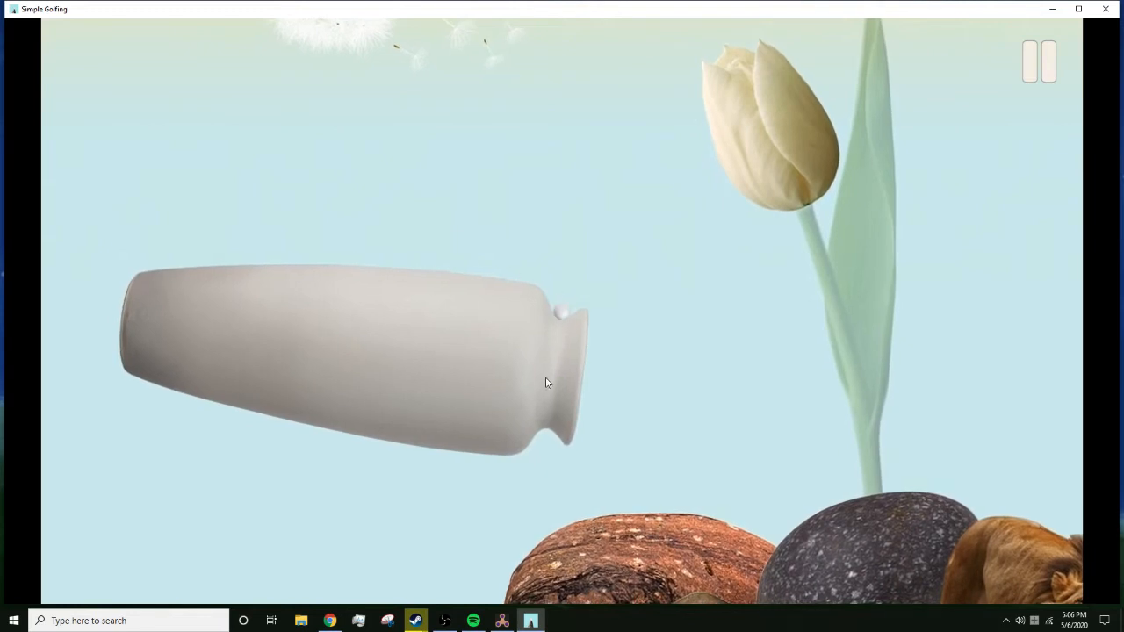
{"action": "mouse_move", "coordinate": [488, 277]}
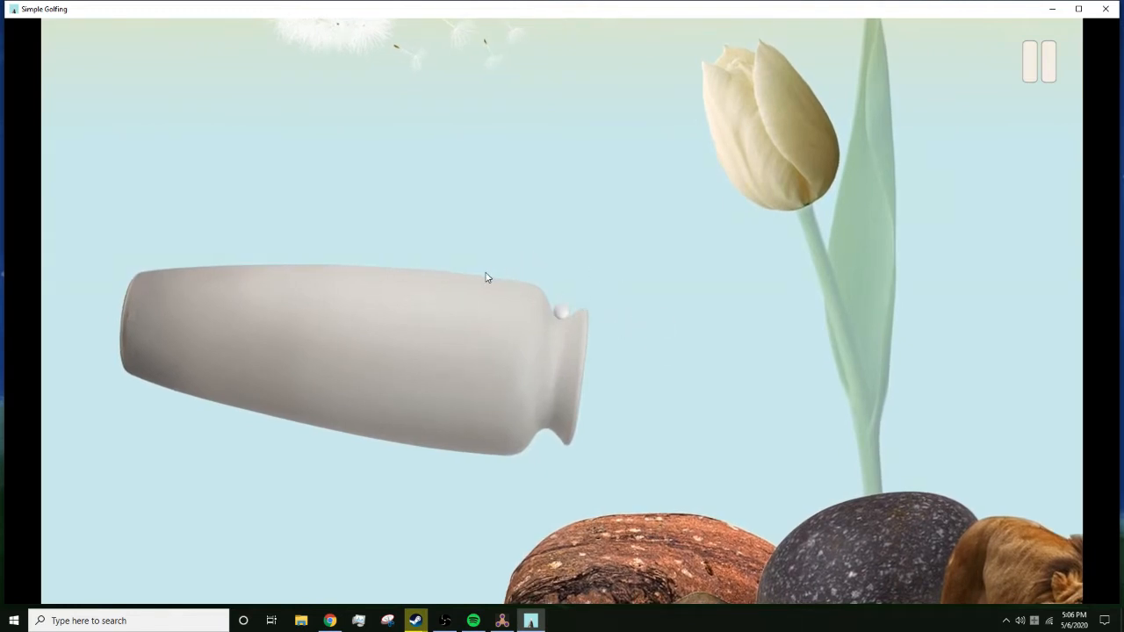
{"action": "mouse_move", "coordinate": [538, 277]}
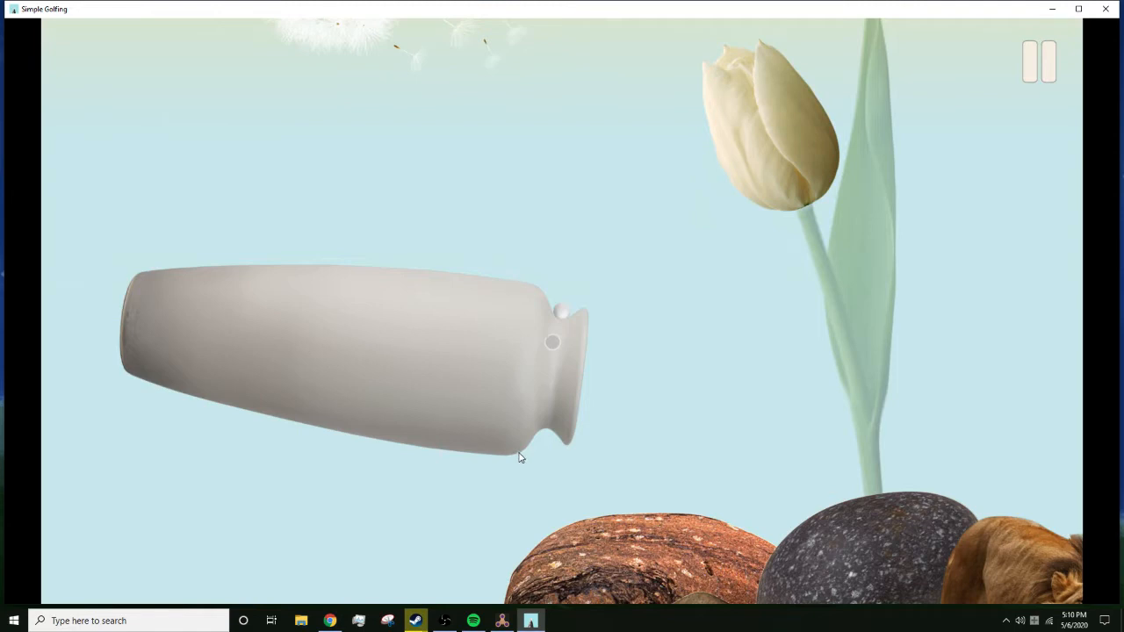
{"action": "mouse_move", "coordinate": [506, 460]}
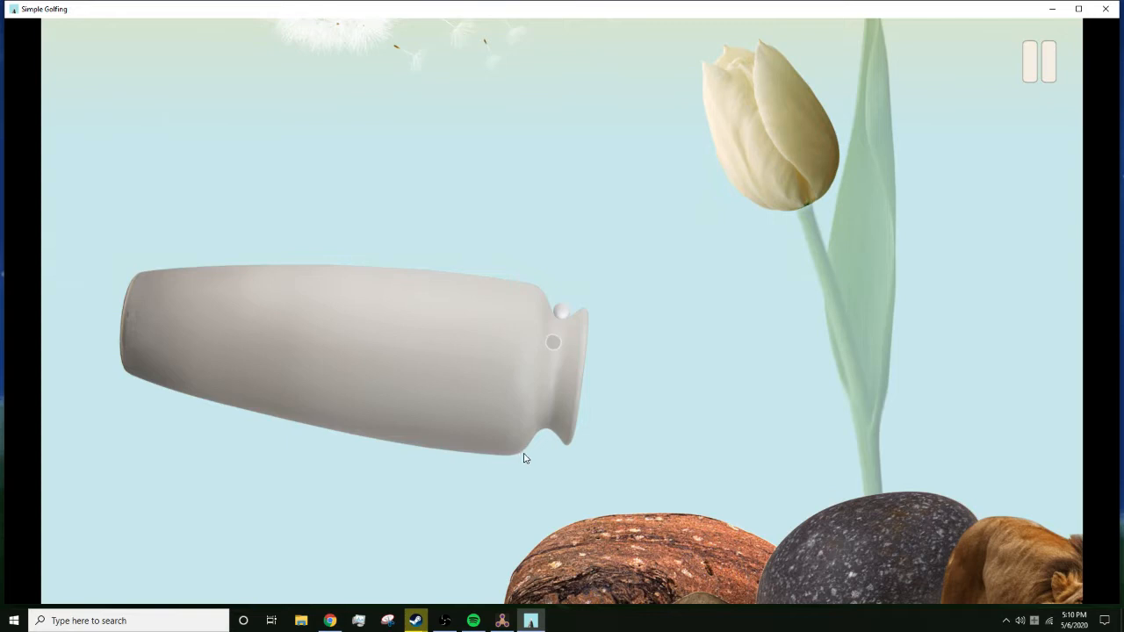
{"action": "mouse_move", "coordinate": [521, 456]}
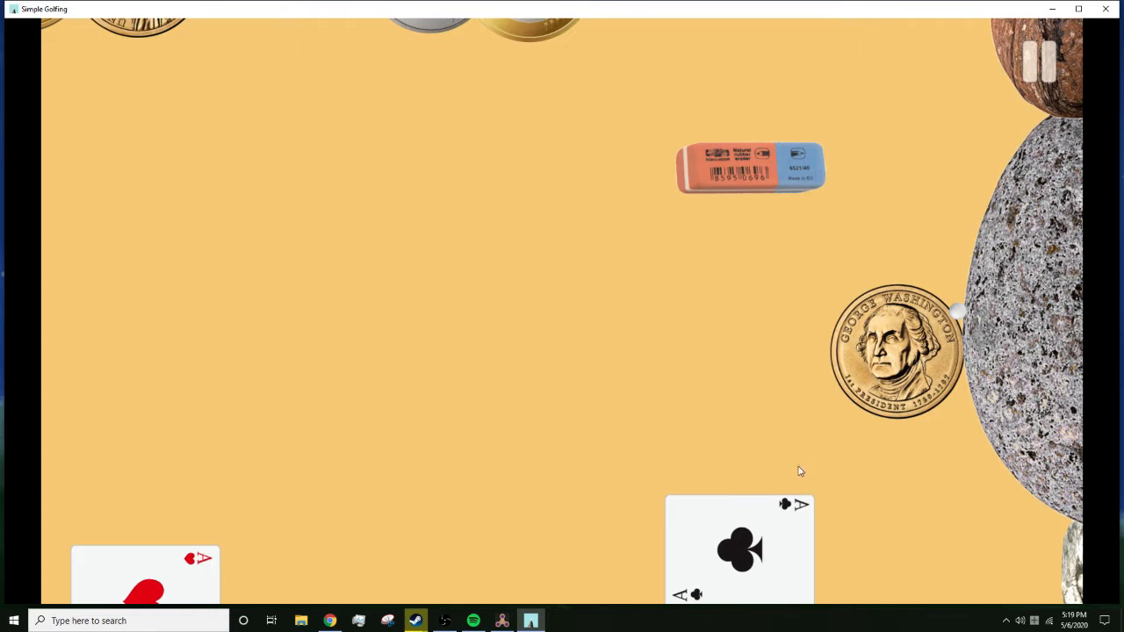
{"action": "mouse_move", "coordinate": [785, 490]}
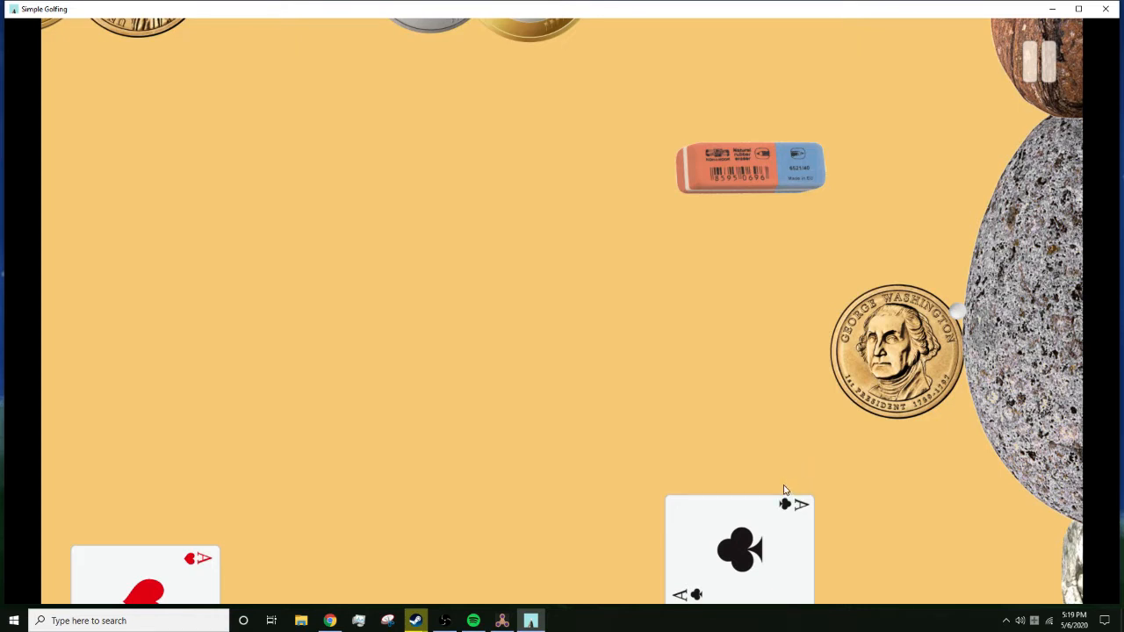
{"action": "mouse_move", "coordinate": [781, 488]}
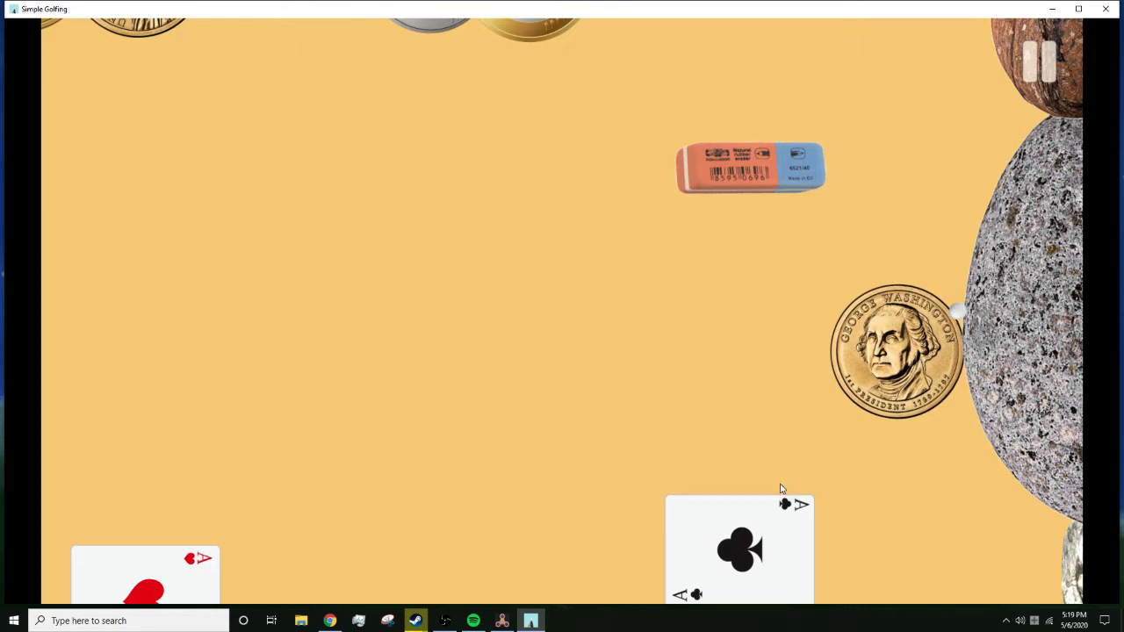
{"action": "mouse_move", "coordinate": [783, 449]}
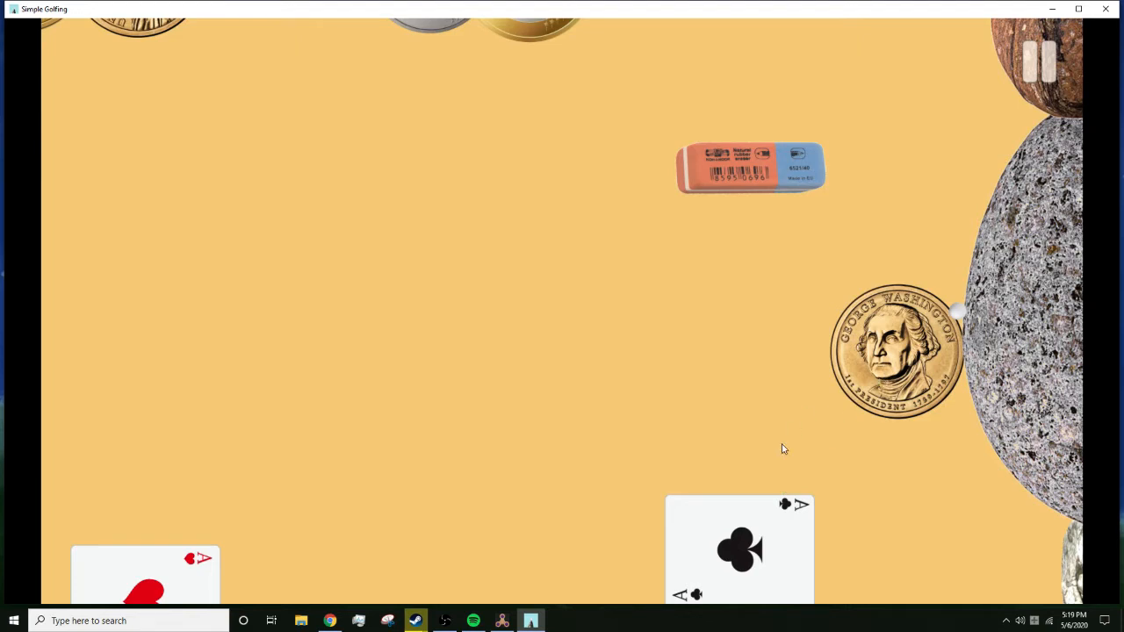
{"action": "mouse_move", "coordinate": [992, 337]}
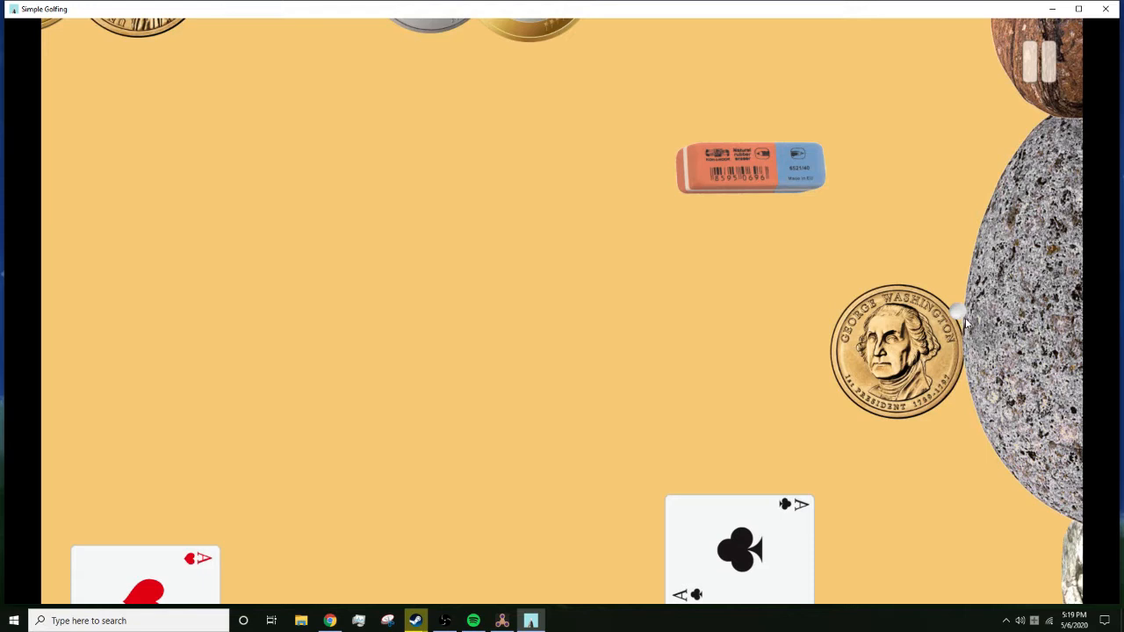
{"action": "mouse_move", "coordinate": [980, 364]}
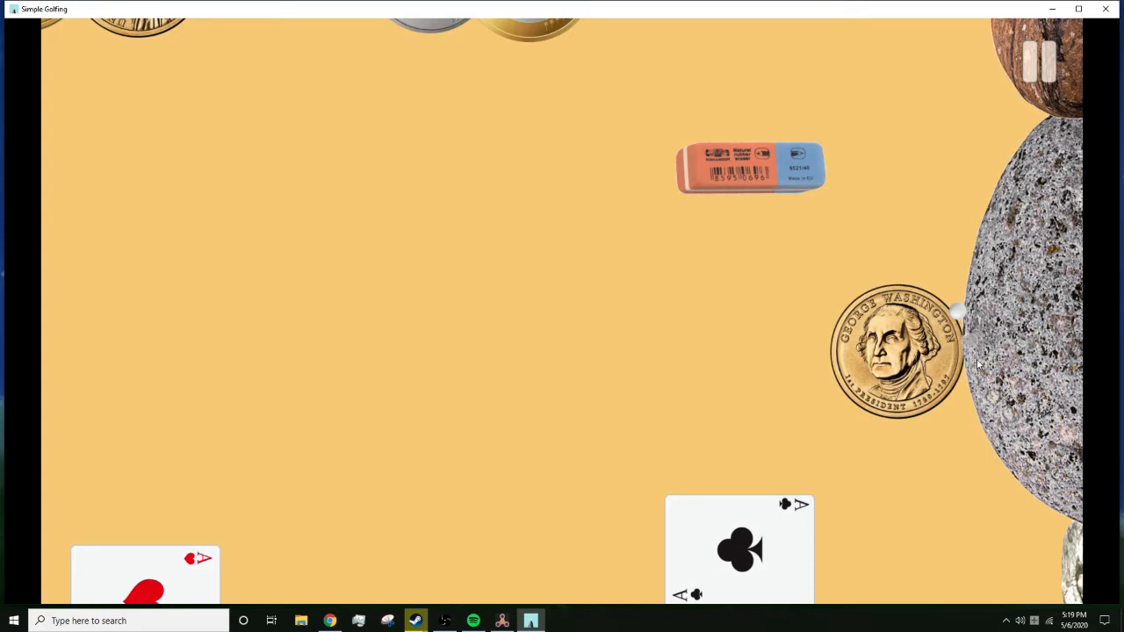
{"action": "mouse_move", "coordinate": [973, 364]}
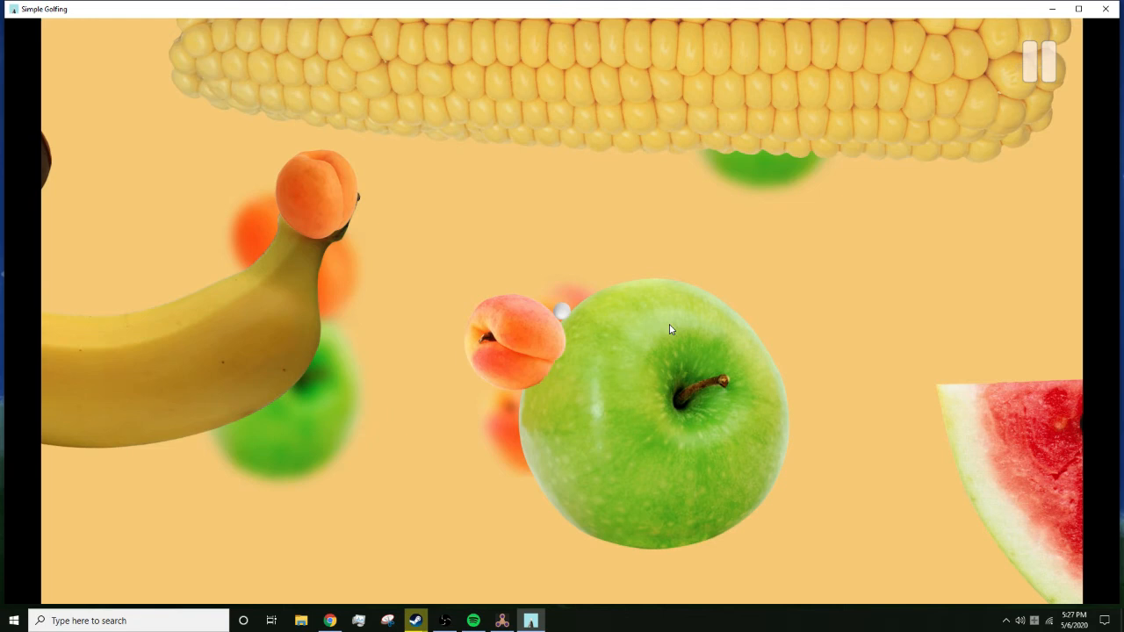
{"action": "mouse_move", "coordinate": [611, 305]}
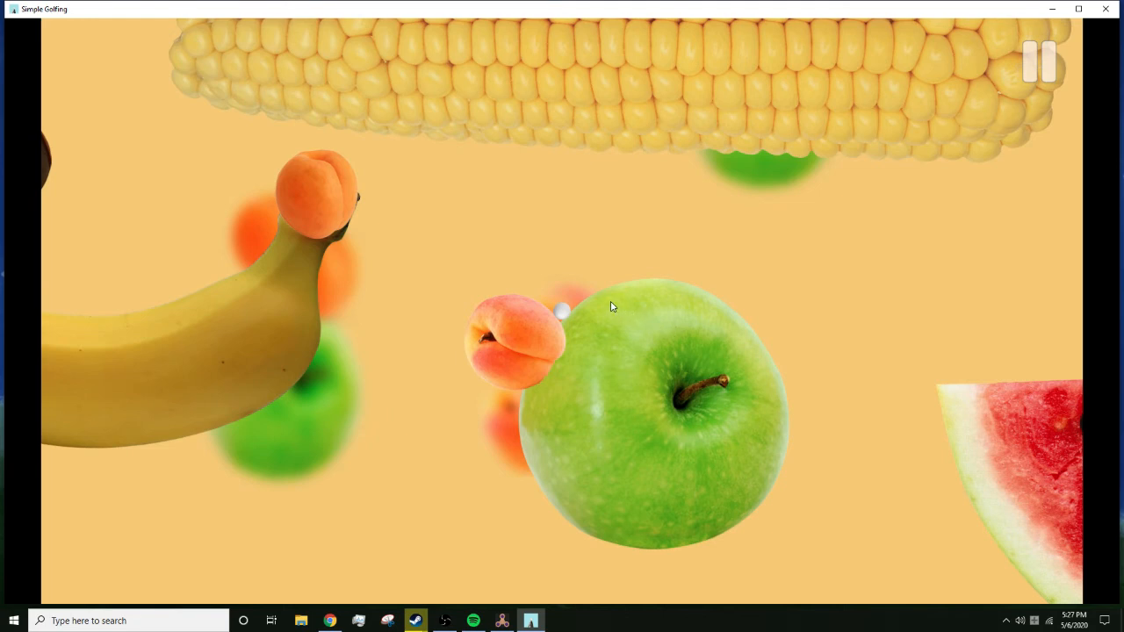
{"action": "mouse_move", "coordinate": [587, 344]}
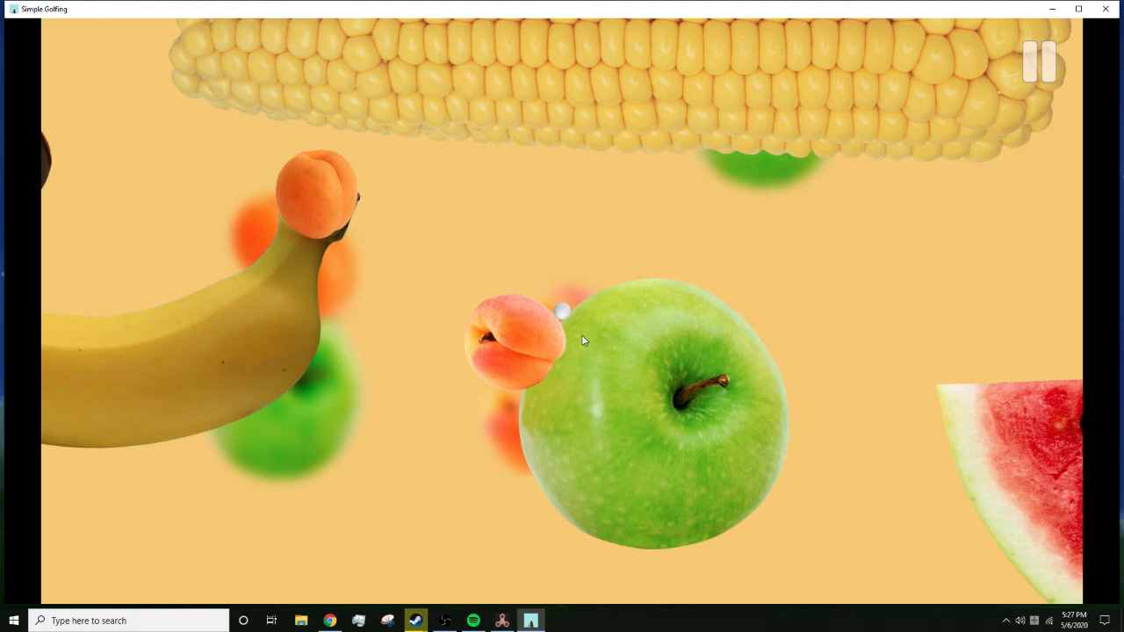
{"action": "mouse_move", "coordinate": [579, 343]}
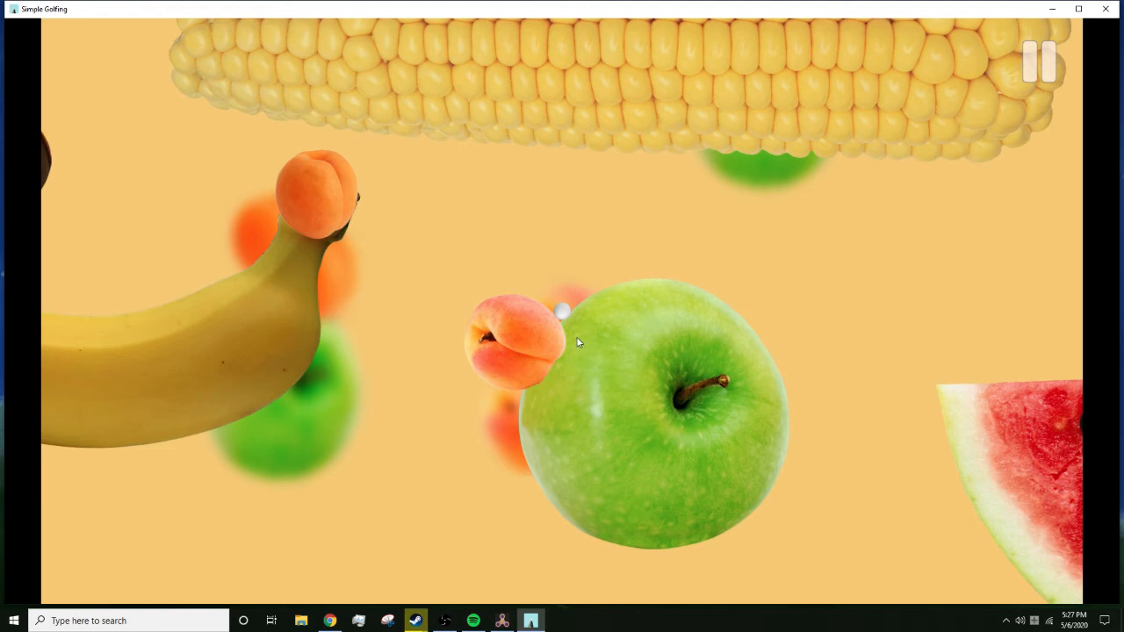
{"action": "mouse_move", "coordinate": [587, 343]}
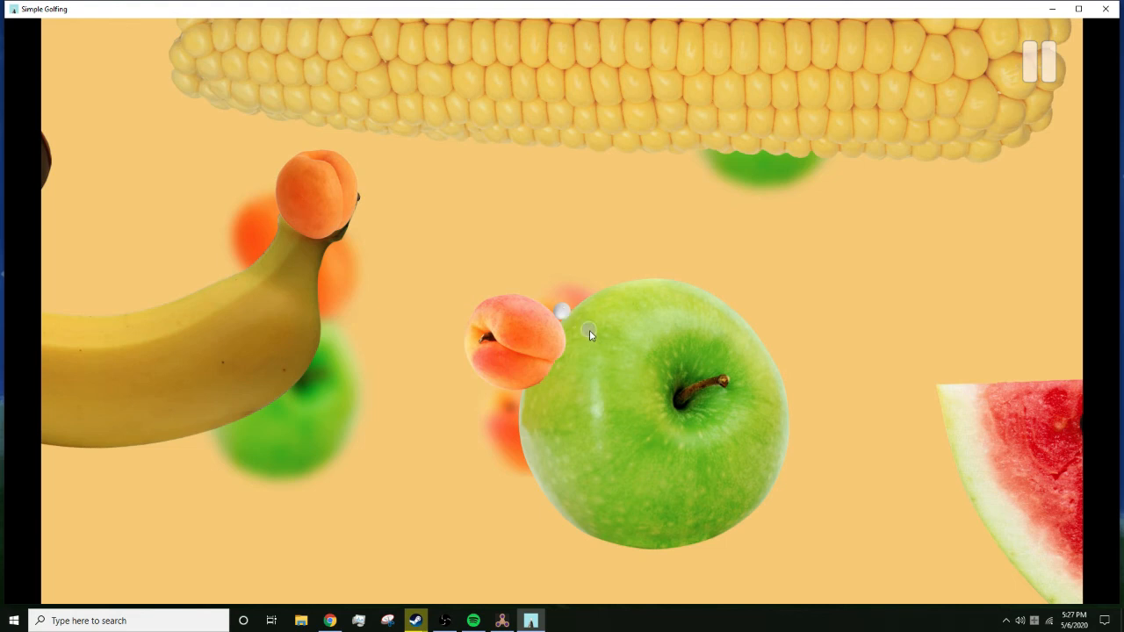
{"action": "mouse_move", "coordinate": [604, 361]}
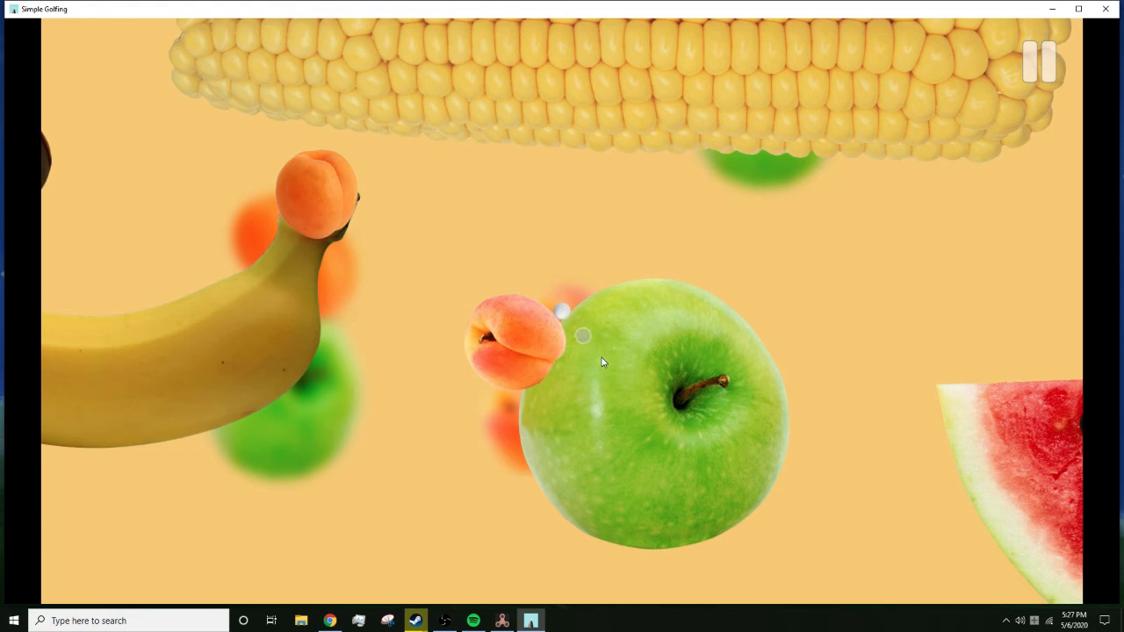
{"action": "mouse_move", "coordinate": [611, 372]}
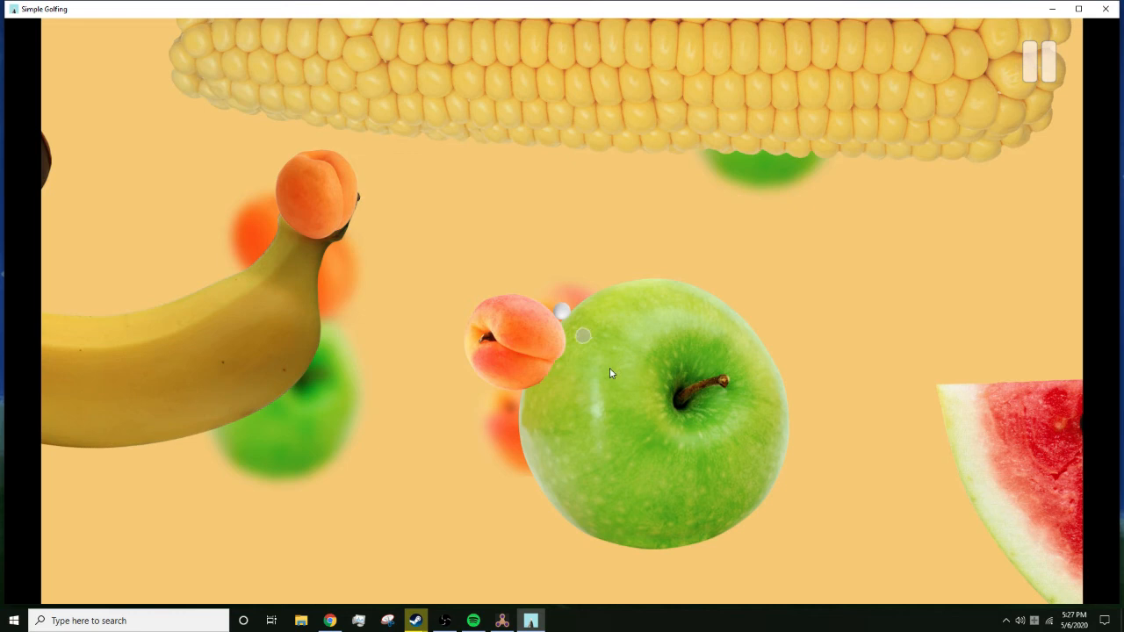
{"action": "mouse_move", "coordinate": [601, 360]}
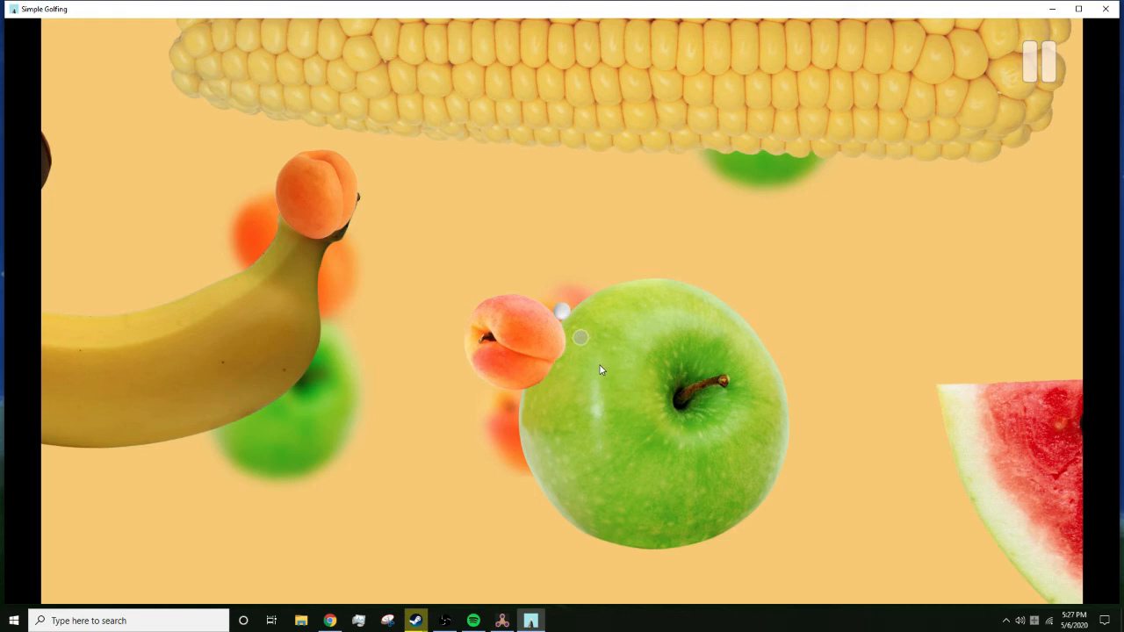
{"action": "mouse_move", "coordinate": [600, 365]}
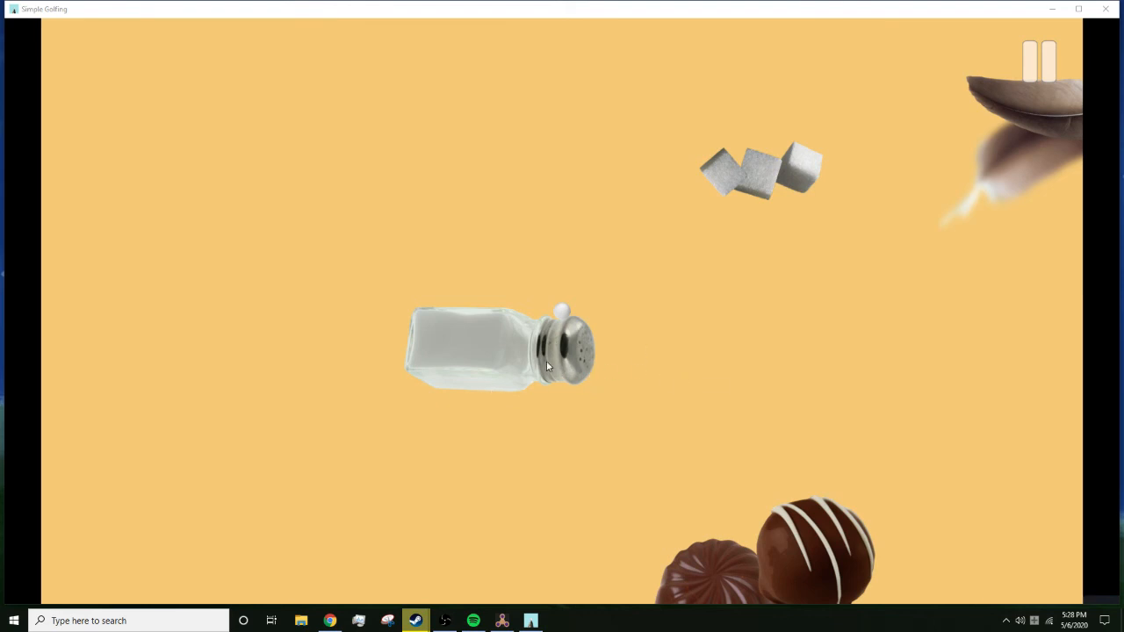
{"action": "mouse_move", "coordinate": [604, 383]}
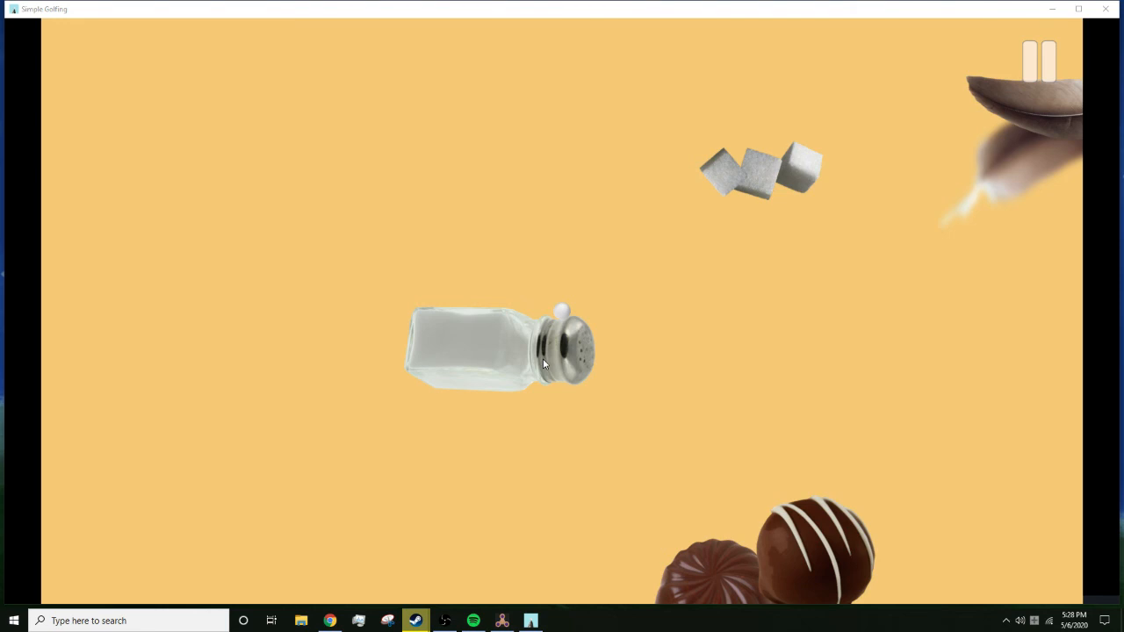
{"action": "mouse_move", "coordinate": [538, 386]}
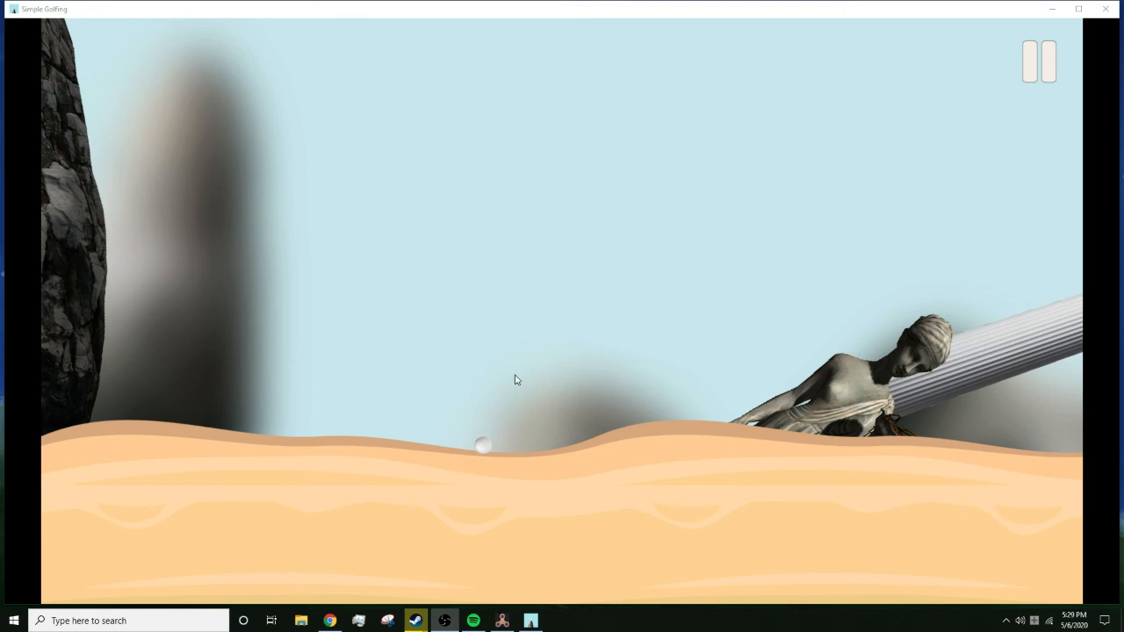
{"action": "mouse_move", "coordinate": [580, 258]}
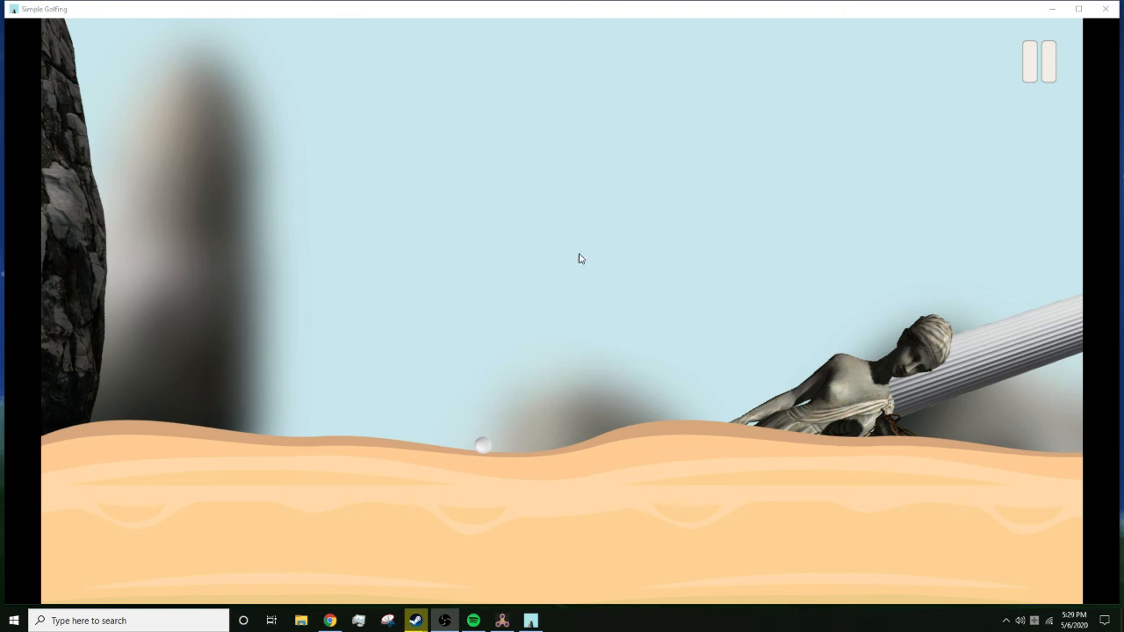
{"action": "mouse_move", "coordinate": [650, 295]}
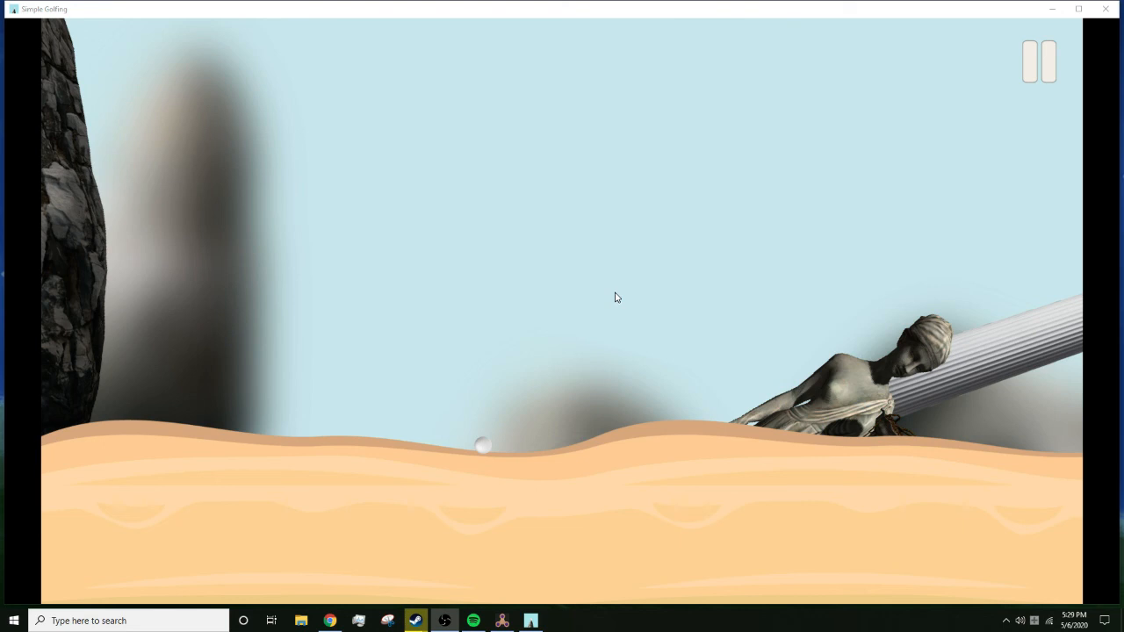
{"action": "mouse_move", "coordinate": [799, 244]}
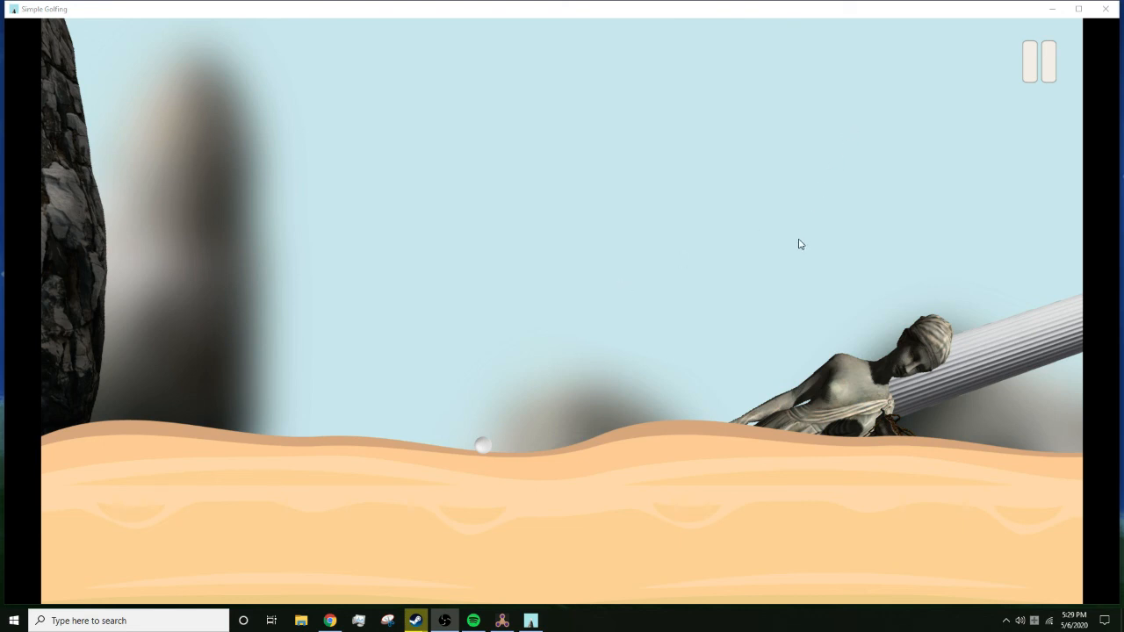